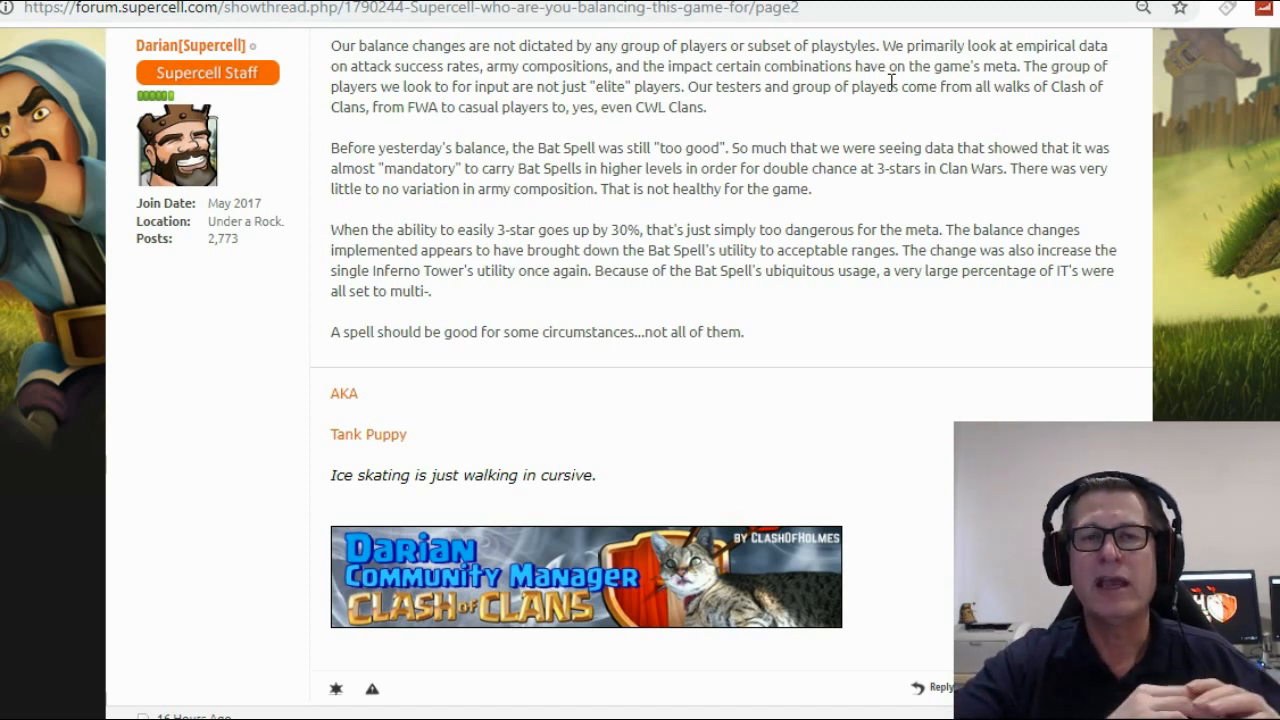
mouse_move(905, 85)
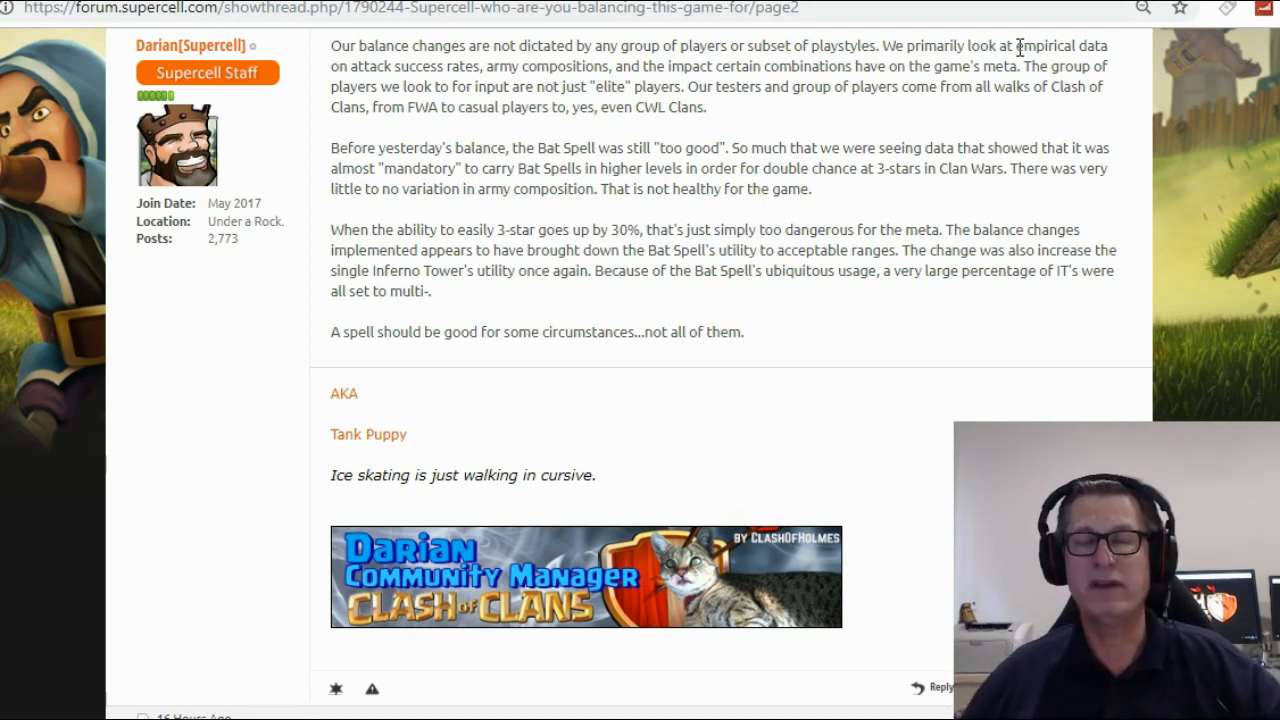
mouse_move(818, 347)
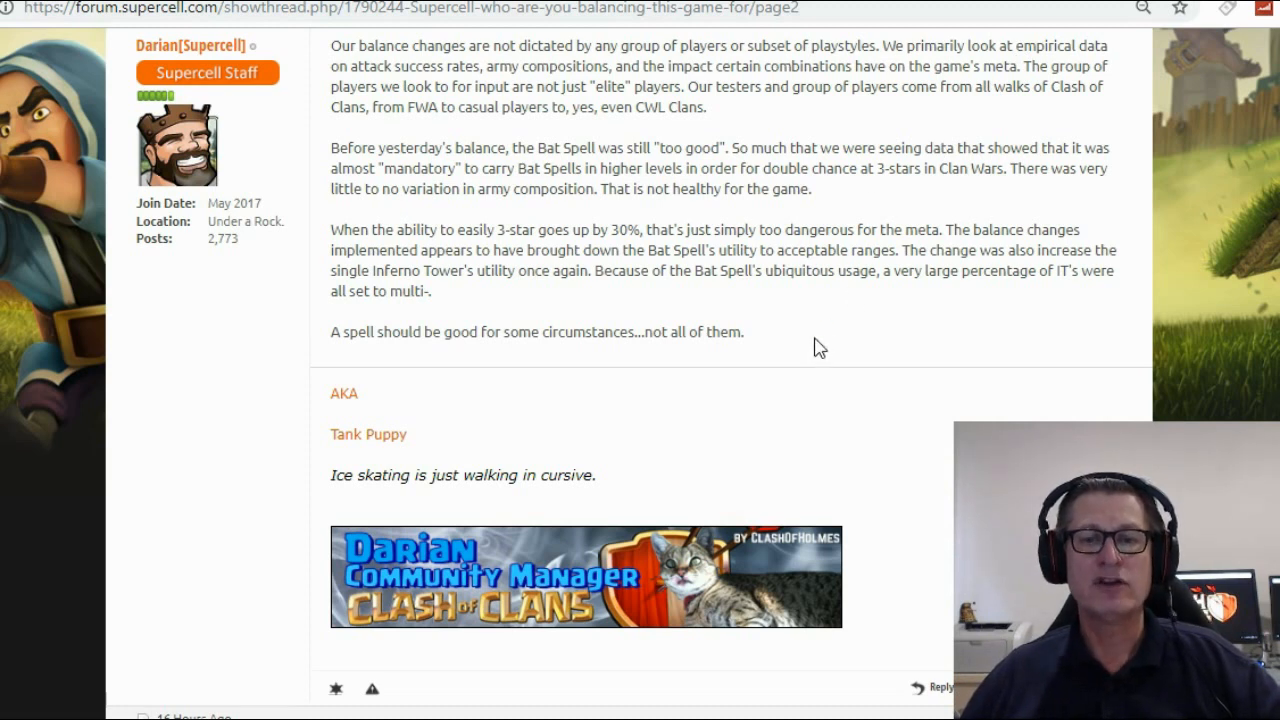